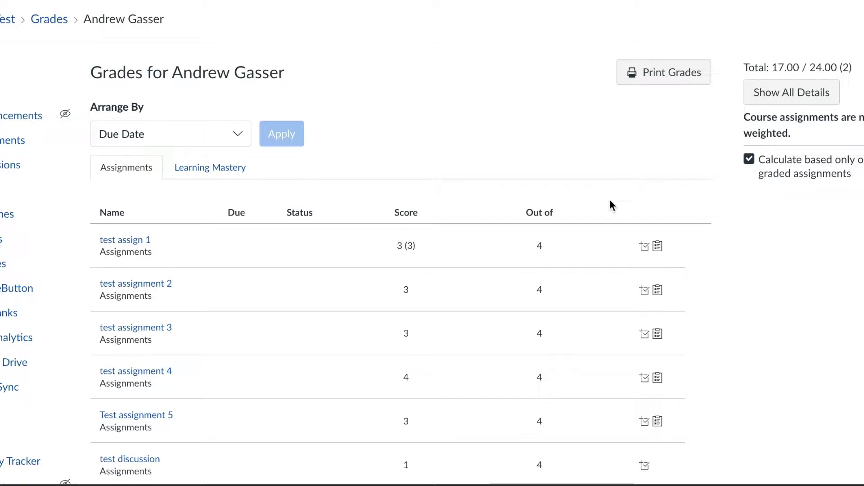
mouse_move(597, 205)
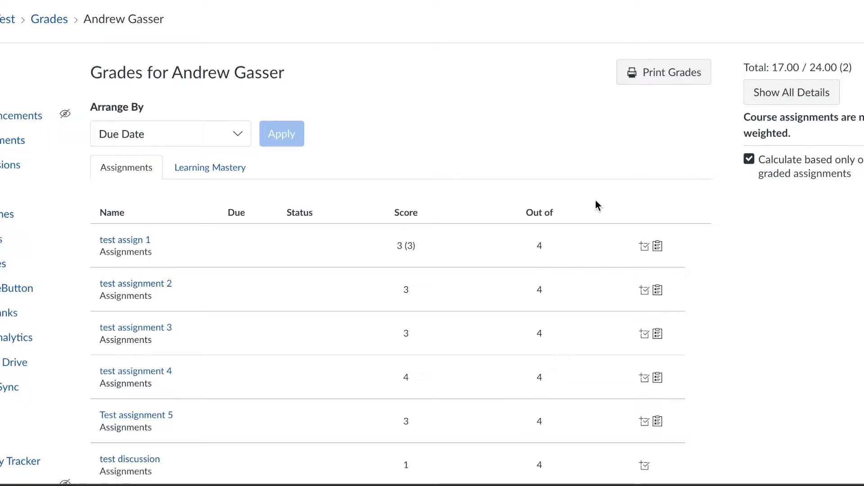
mouse_move(430, 46)
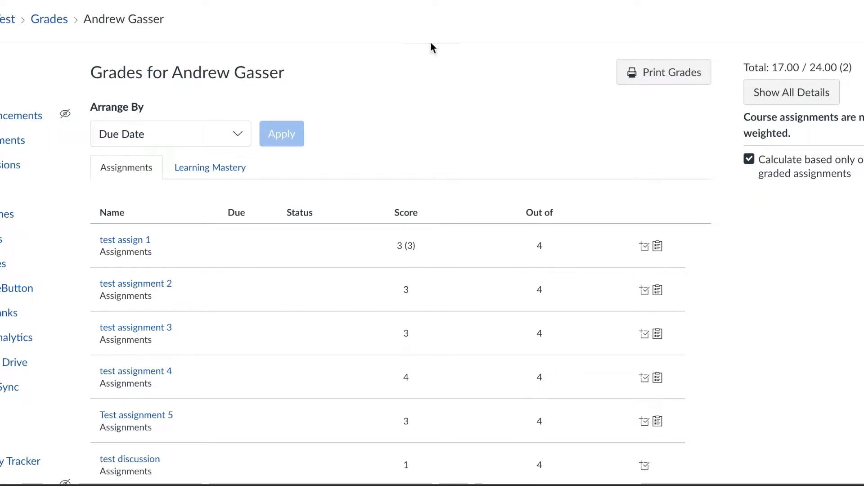
mouse_move(450, 472)
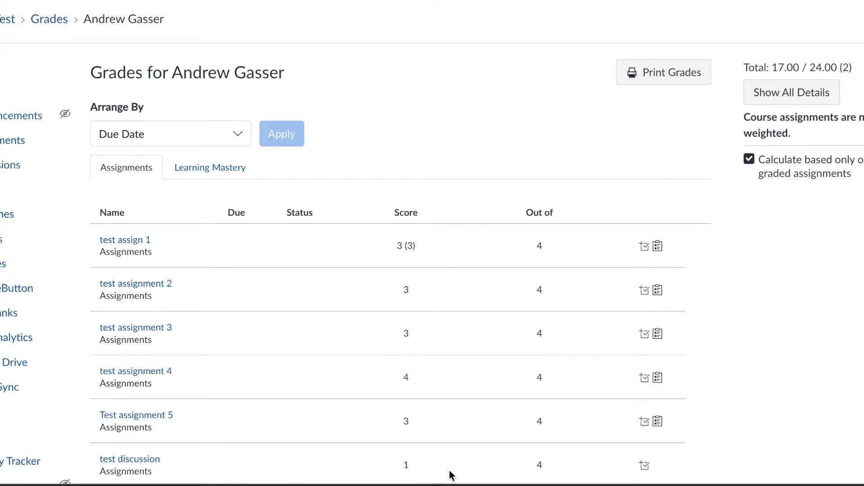
Switch the student's Grades page to the Learning Mastery view listing four ELA outcome groups.
scroll(down, 3)
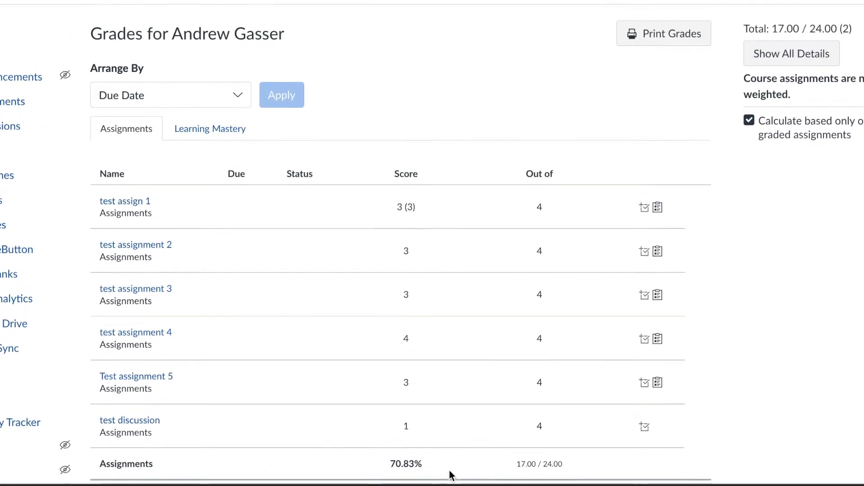
scroll(up, 3)
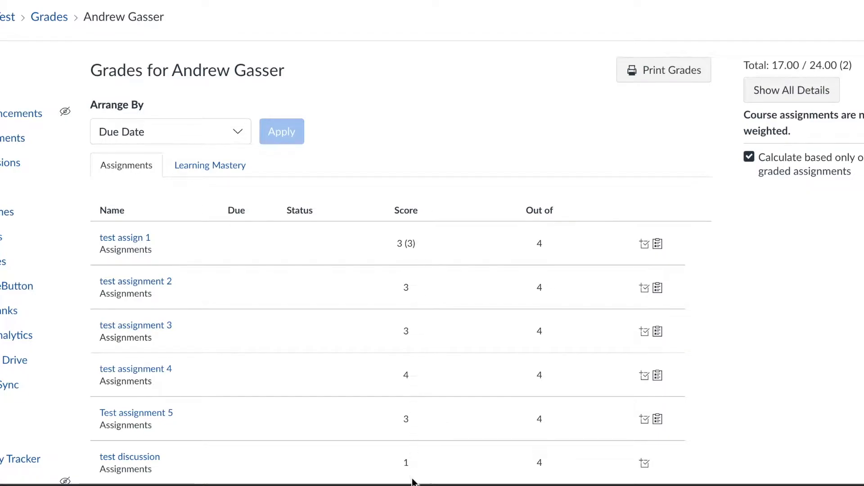
mouse_move(426, 283)
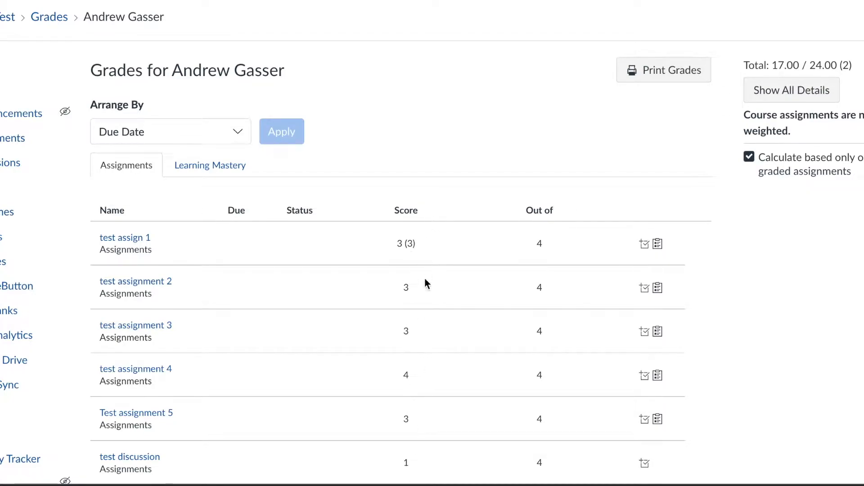
mouse_move(432, 463)
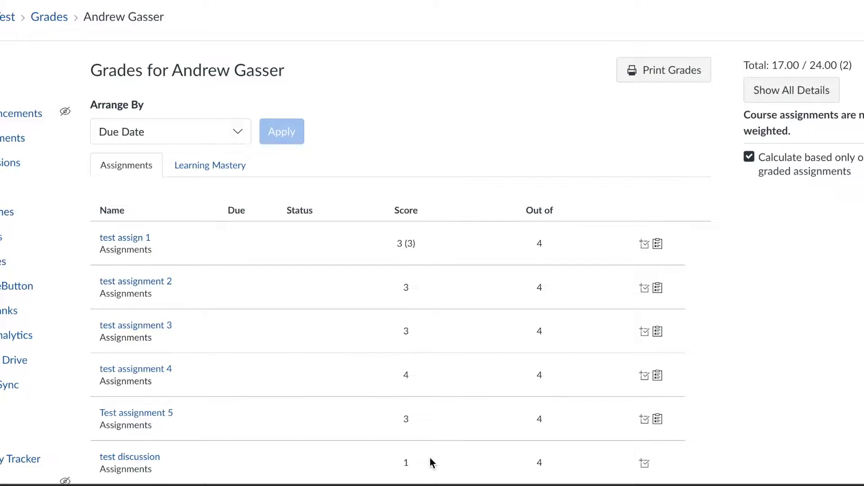
mouse_move(210, 161)
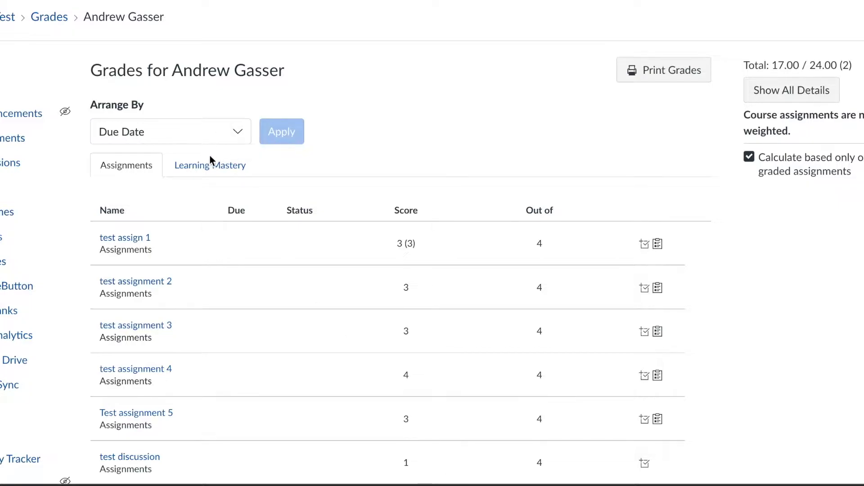
mouse_move(205, 167)
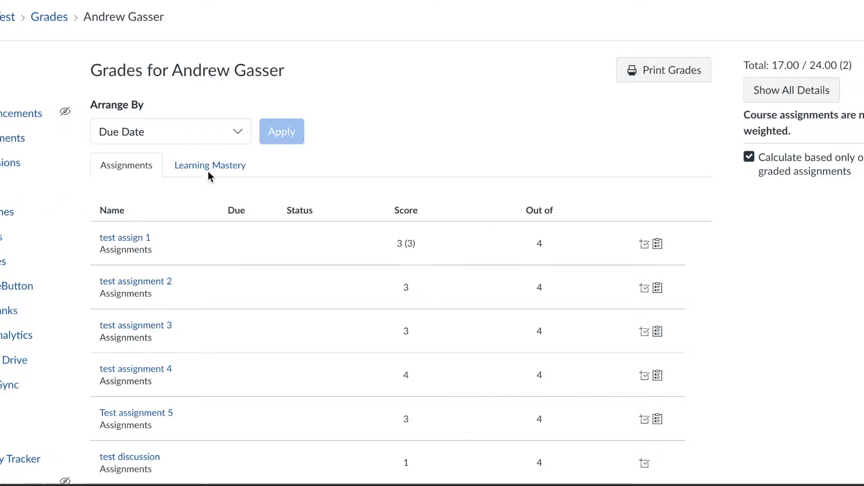
mouse_move(210, 171)
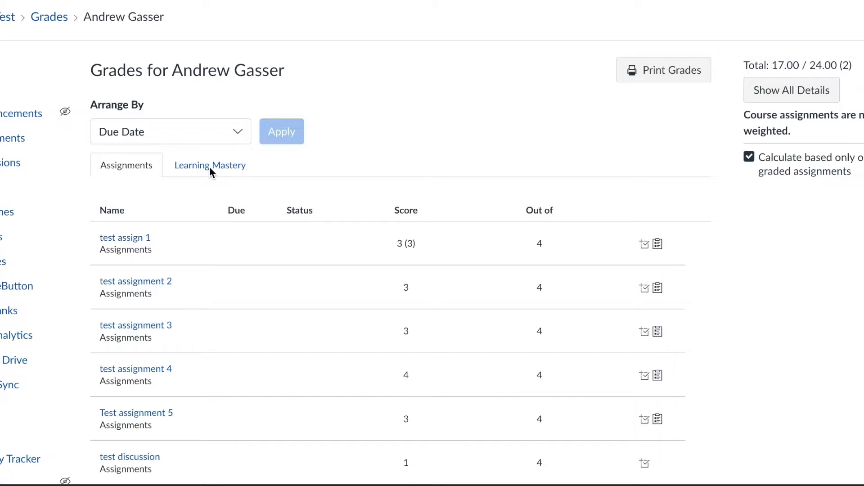
mouse_move(211, 169)
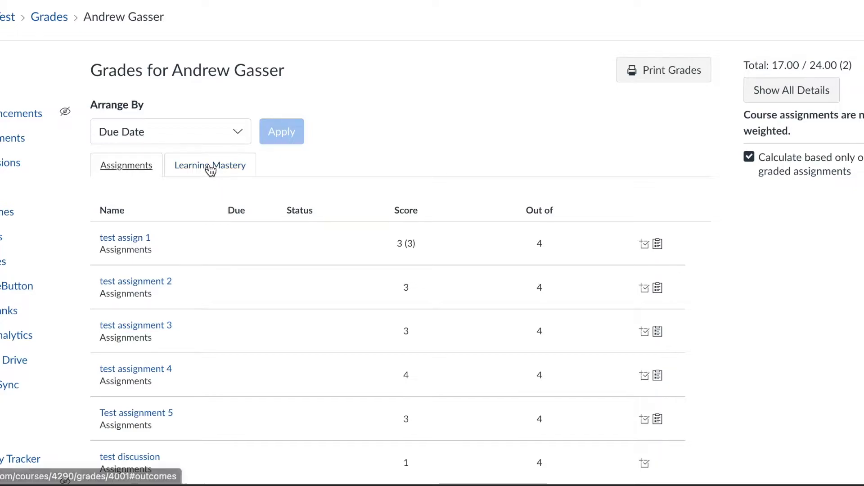
click(209, 166)
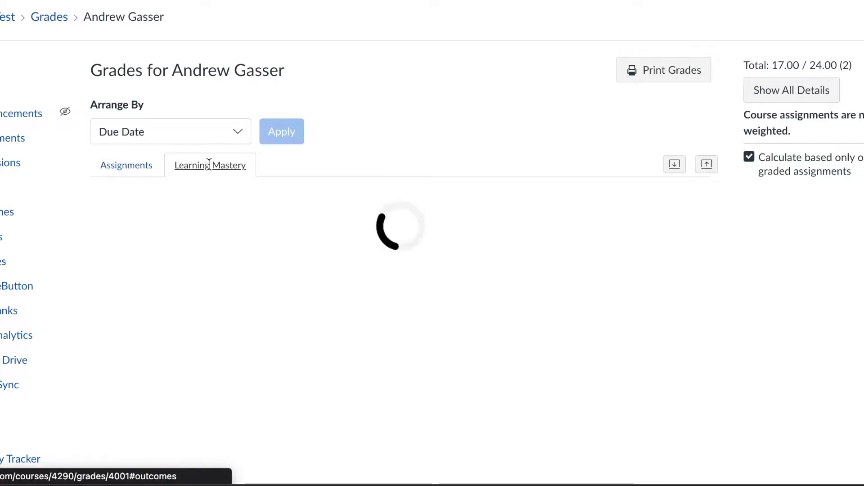
click(211, 166)
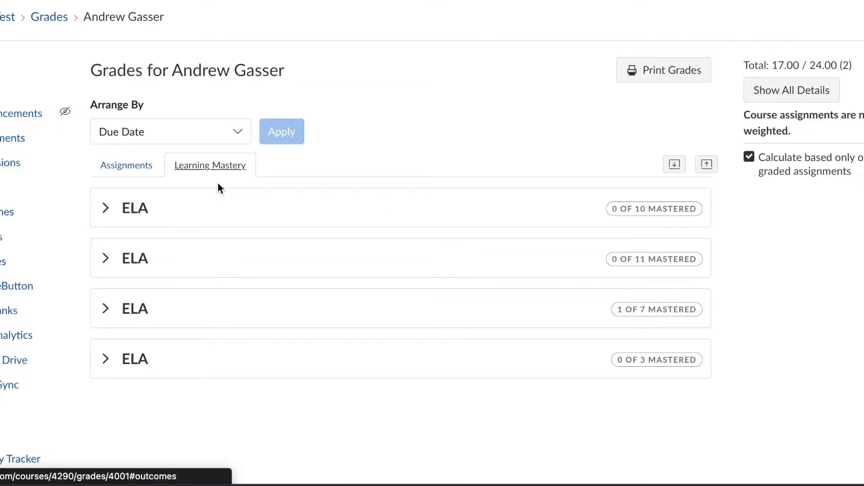
mouse_move(181, 373)
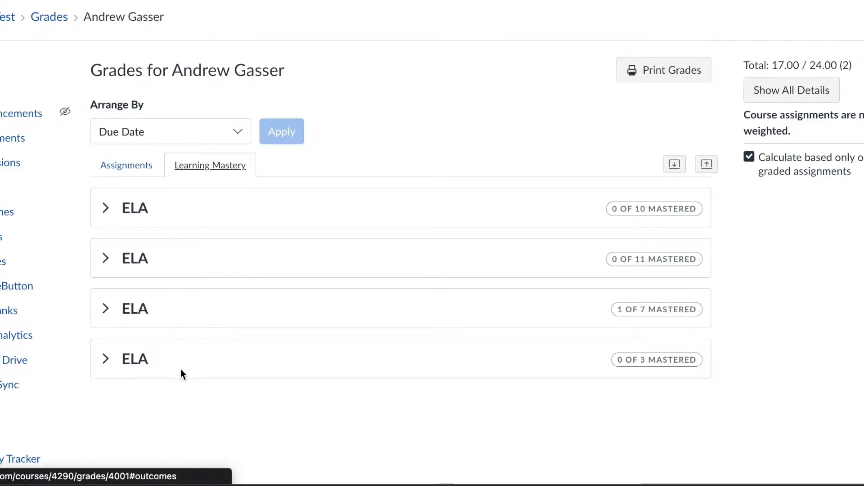
mouse_move(184, 382)
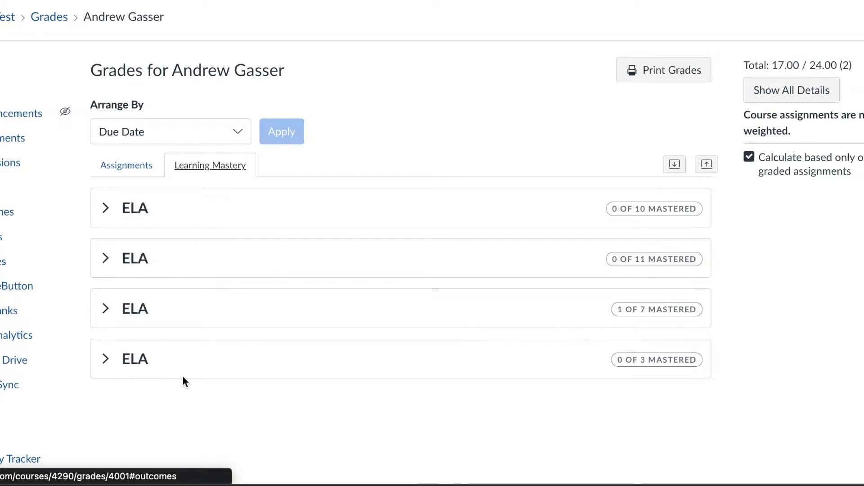
mouse_move(625, 307)
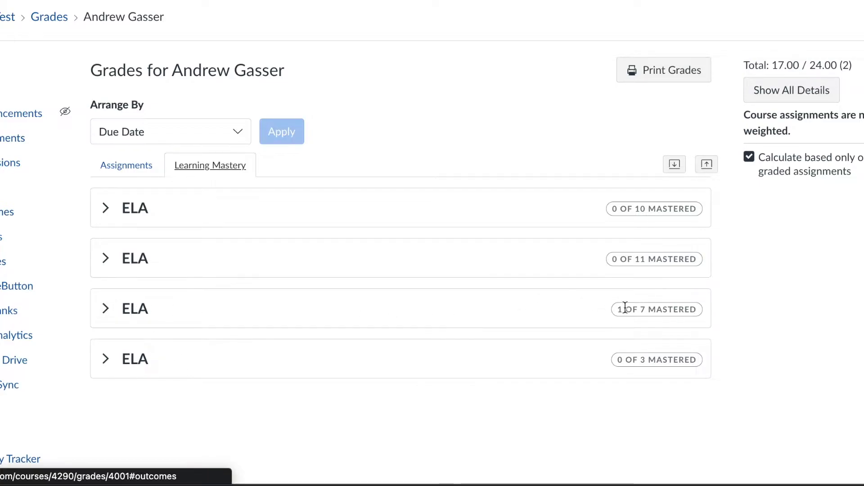
mouse_move(460, 334)
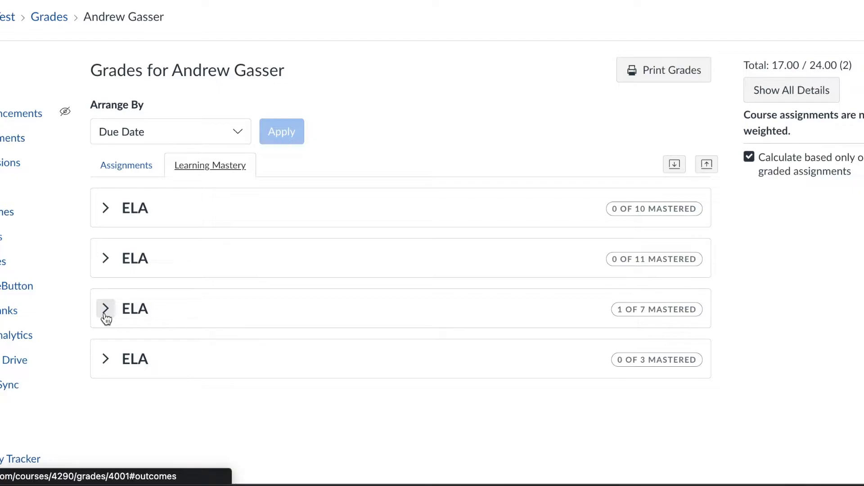
Expand the ELA outcome group with 1 of 7 mastered and review its outcomes.
click(106, 308)
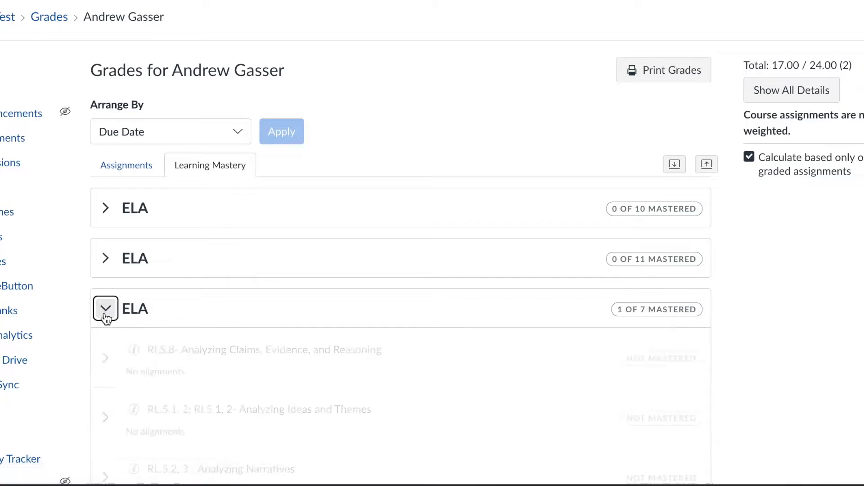
scroll(down, 3)
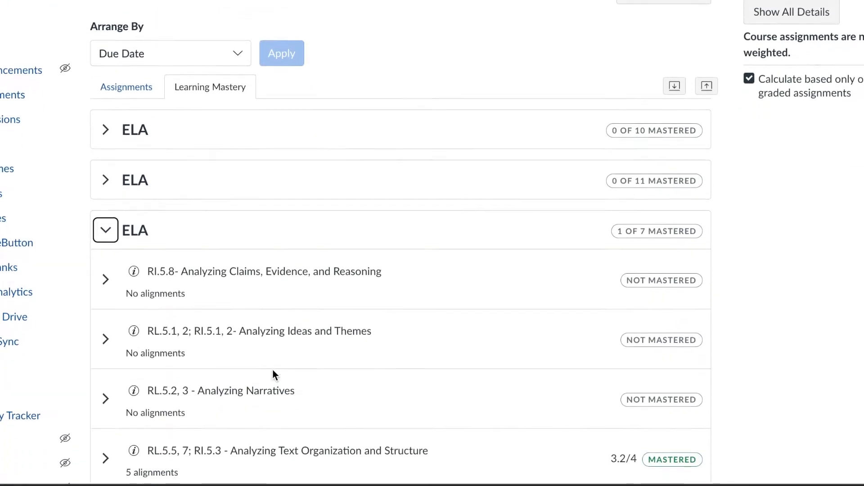
scroll(down, 3)
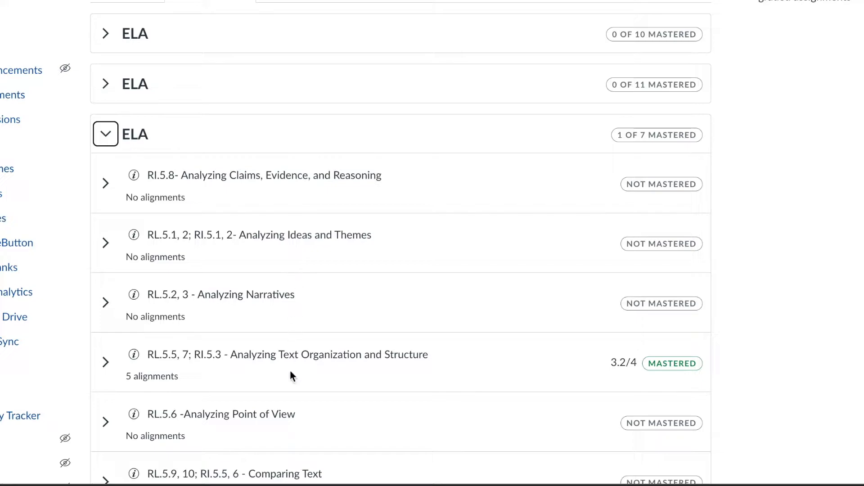
scroll(down, 3)
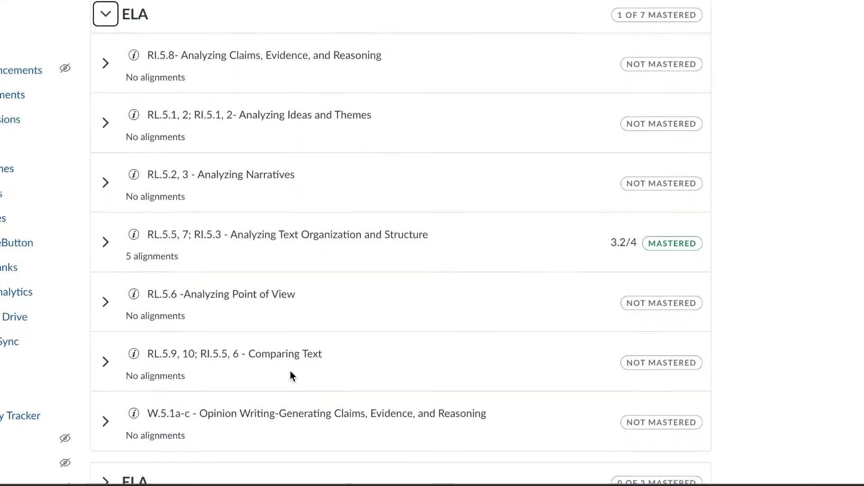
scroll(down, 3)
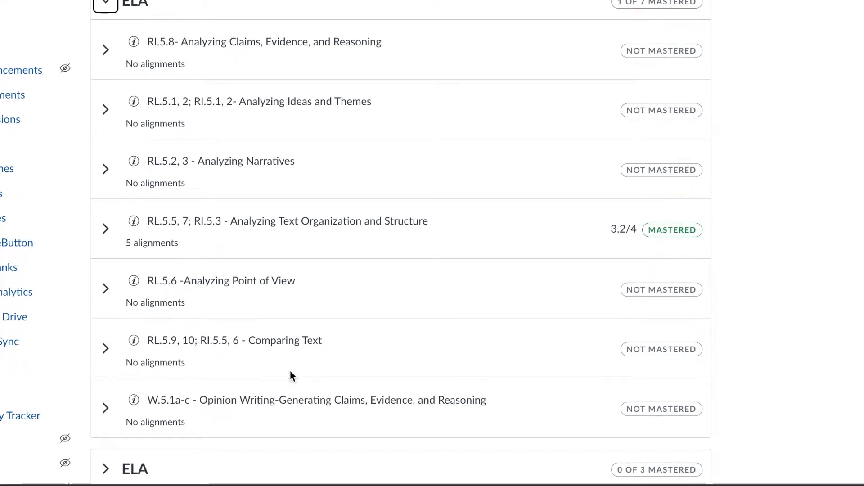
mouse_move(644, 353)
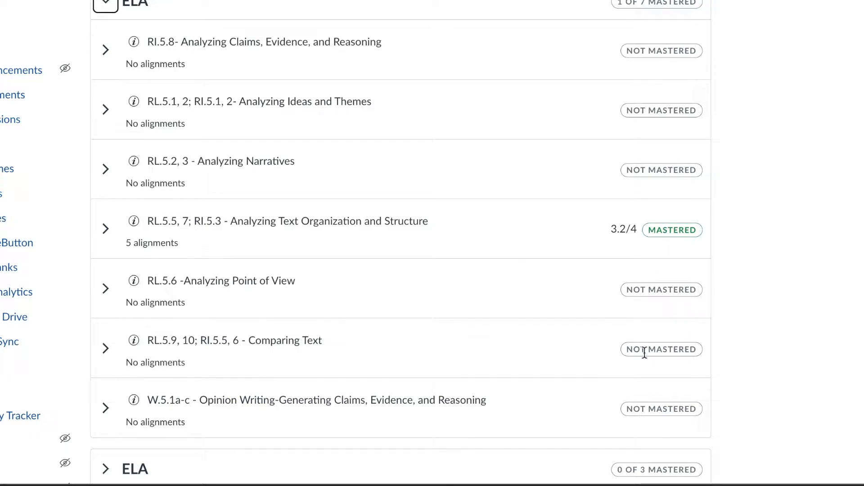
scroll(down, 3)
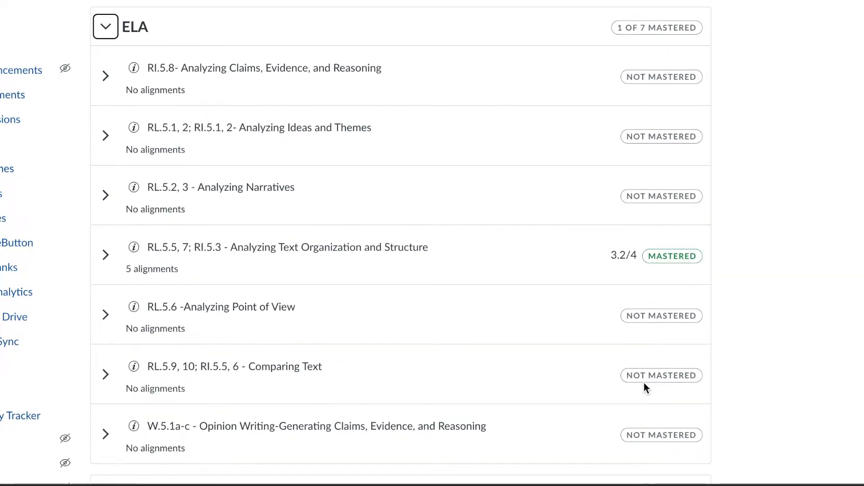
mouse_move(106, 453)
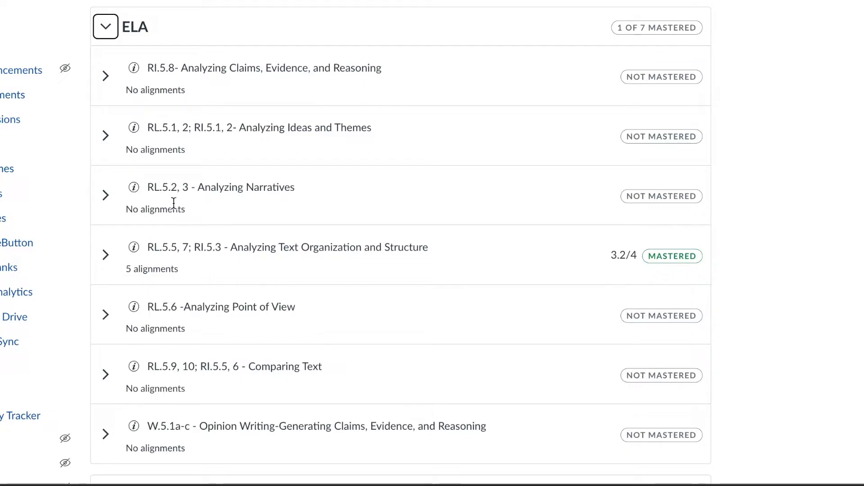
mouse_move(167, 95)
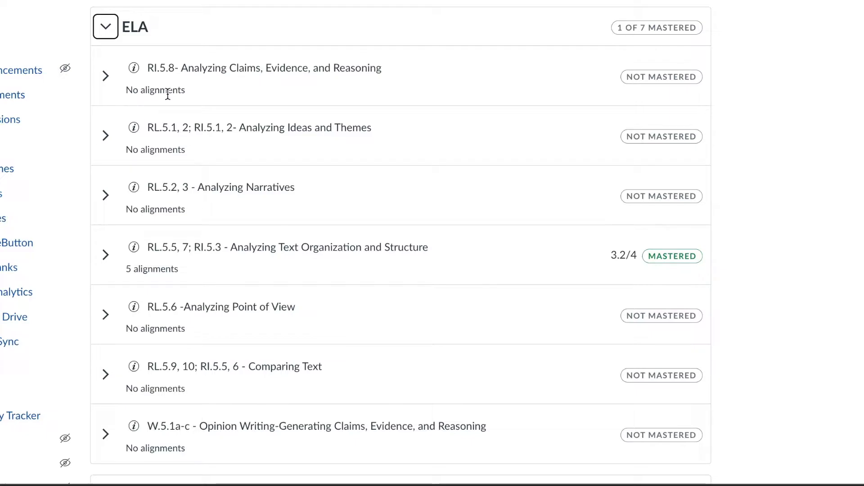
mouse_move(467, 256)
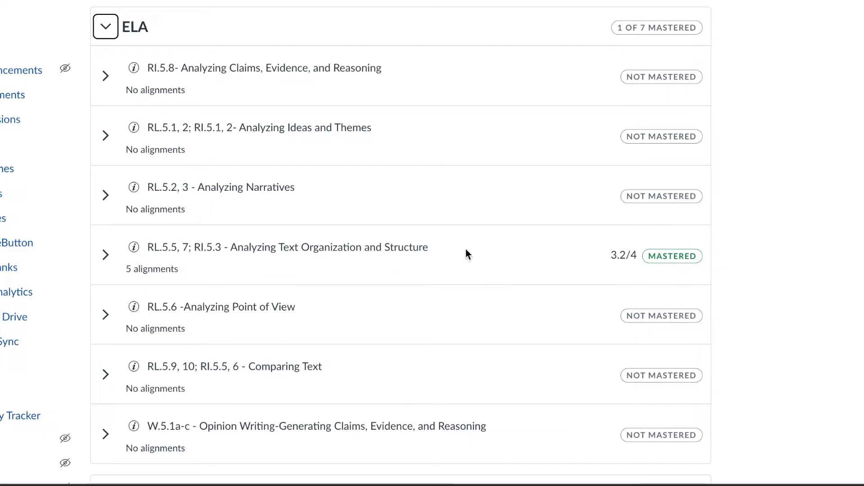
mouse_move(530, 257)
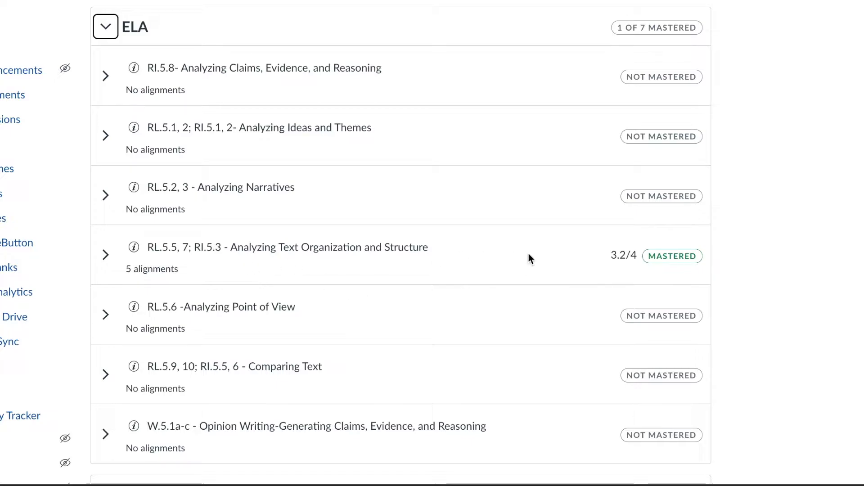
mouse_move(709, 274)
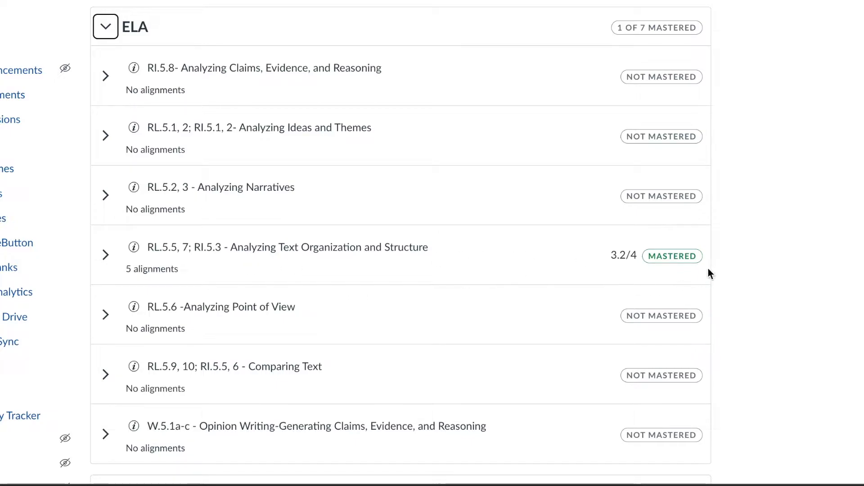
mouse_move(614, 282)
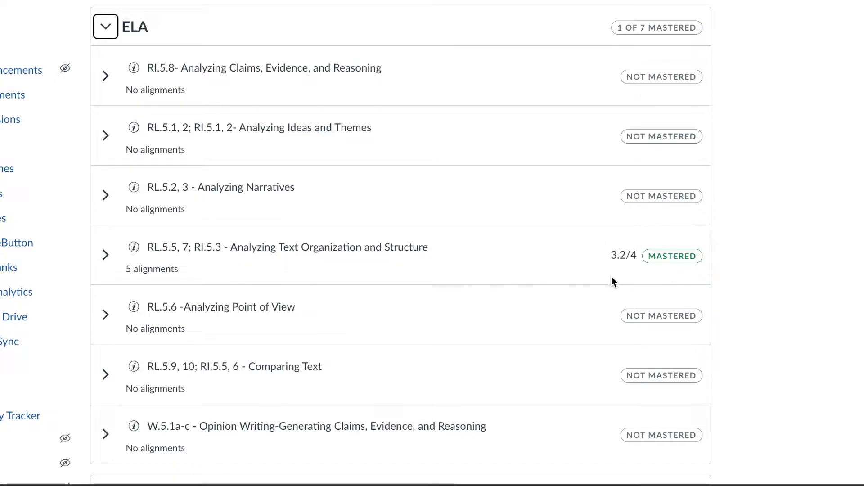
mouse_move(590, 252)
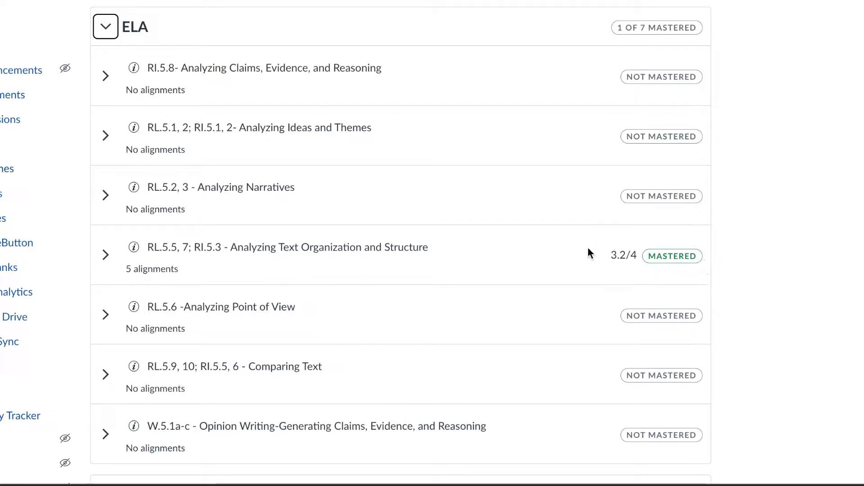
mouse_move(104, 255)
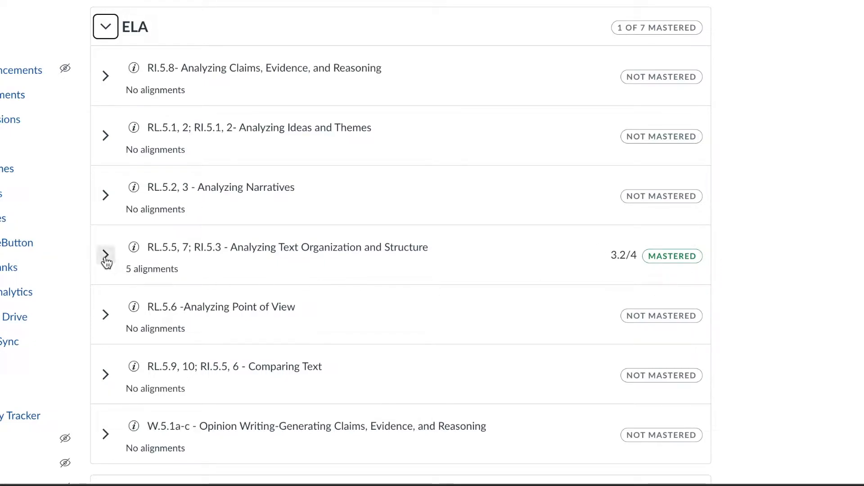
Expand the mastered Analyzing Text Organization and Structure outcome (3.2/4) and review its five aligned assignments' ratings.
click(105, 255)
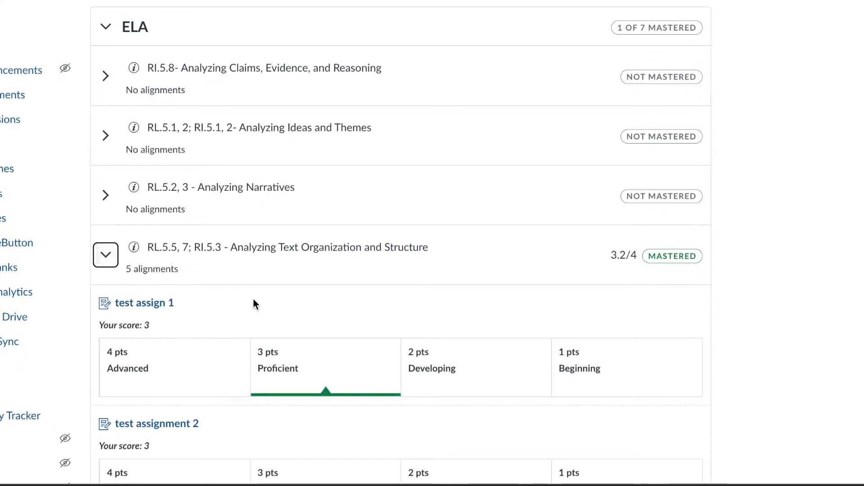
scroll(down, 3)
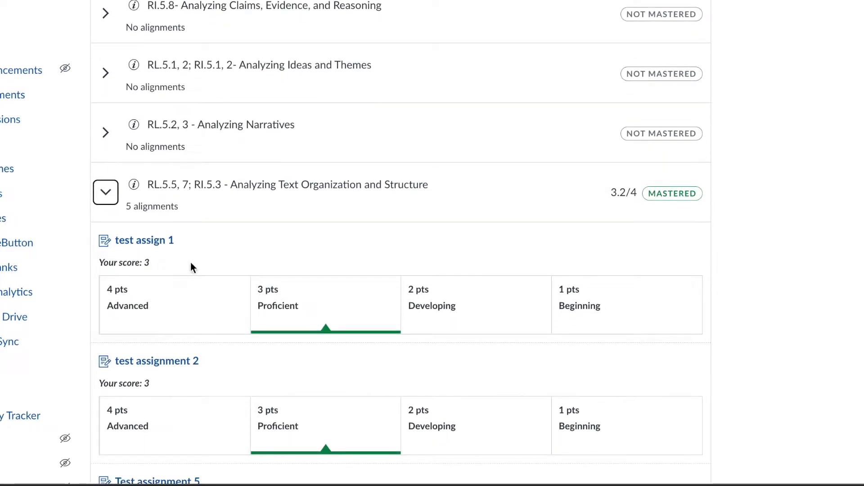
scroll(down, 3)
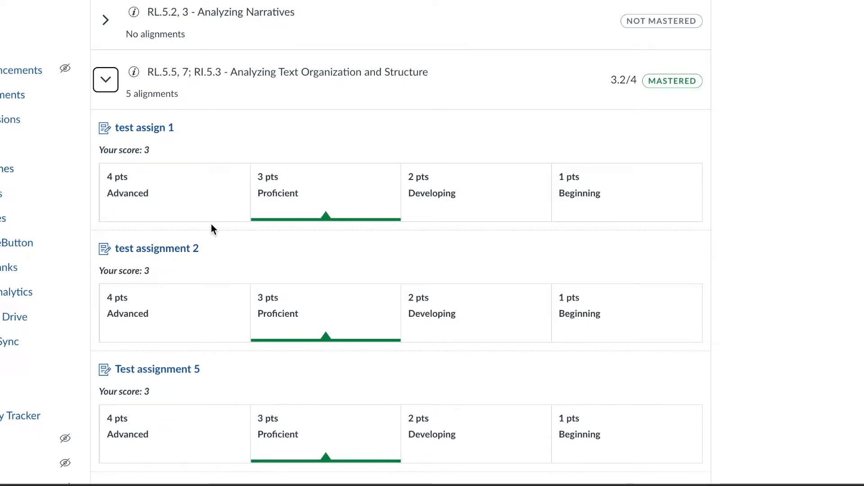
mouse_move(466, 233)
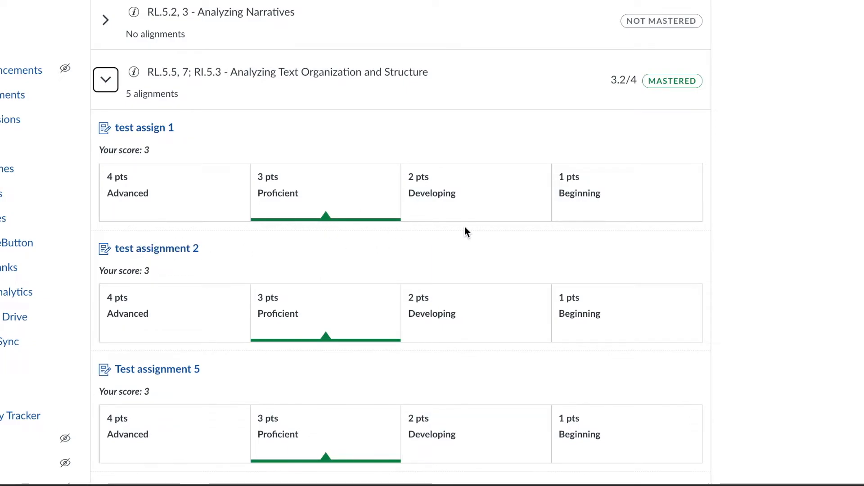
scroll(down, 3)
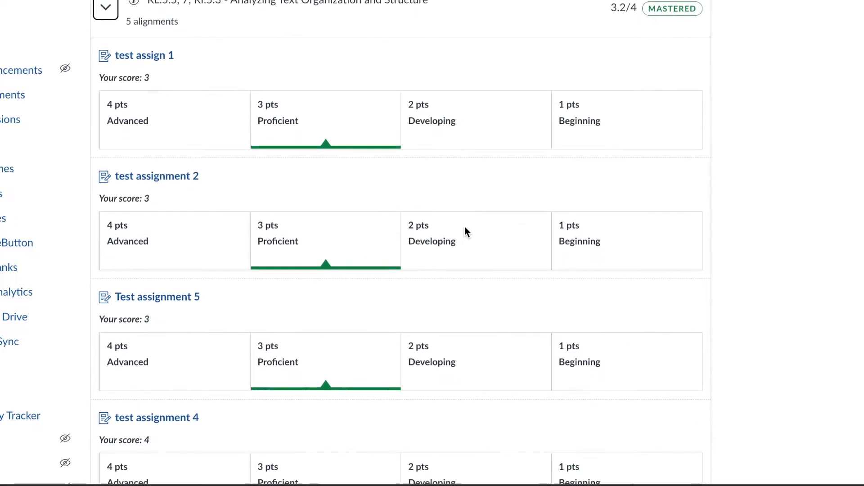
scroll(down, 3)
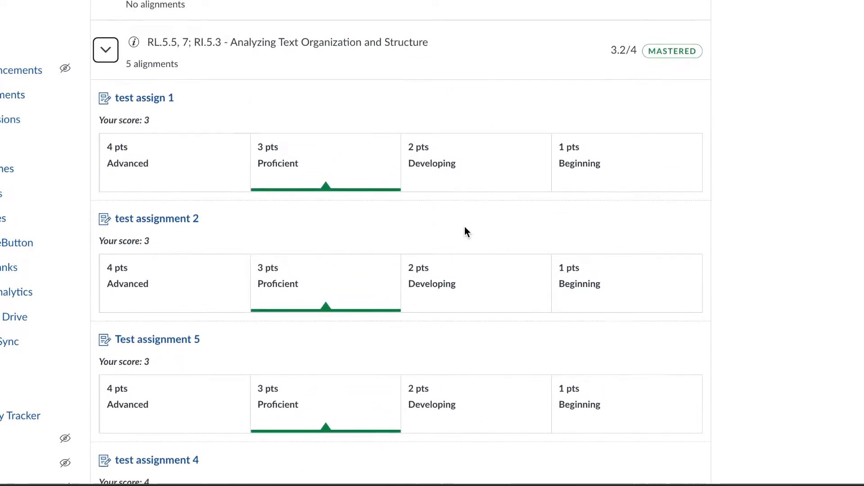
scroll(down, 3)
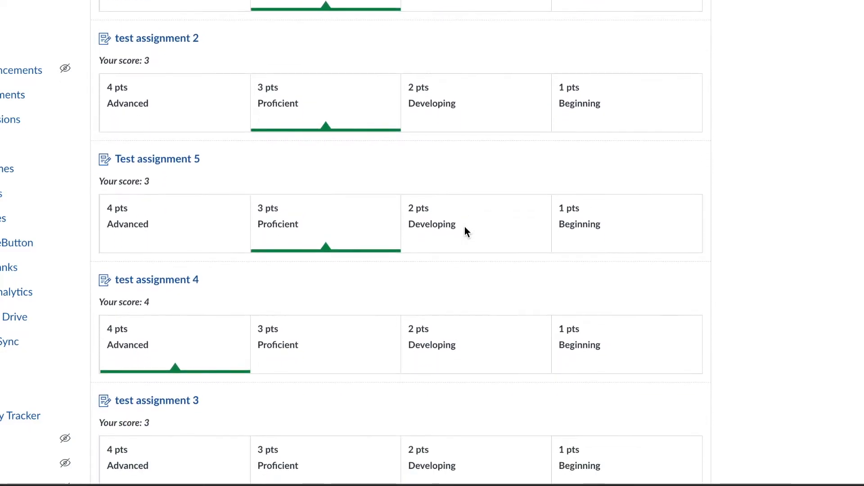
mouse_move(441, 229)
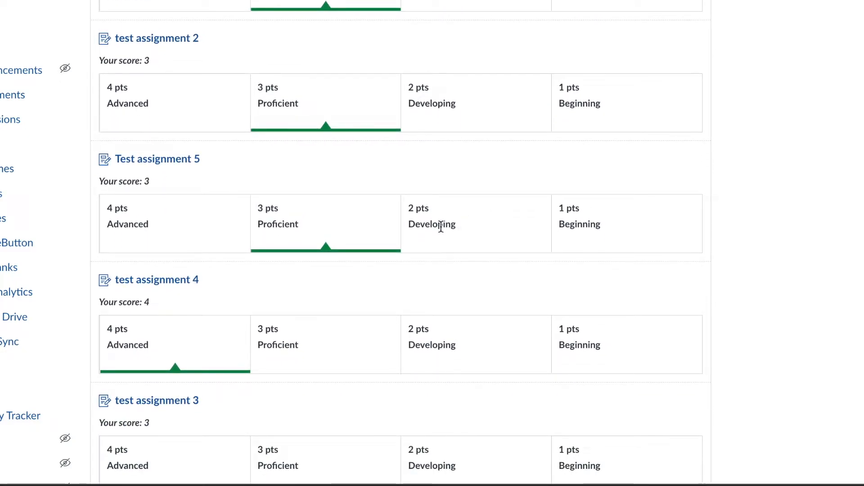
mouse_move(162, 161)
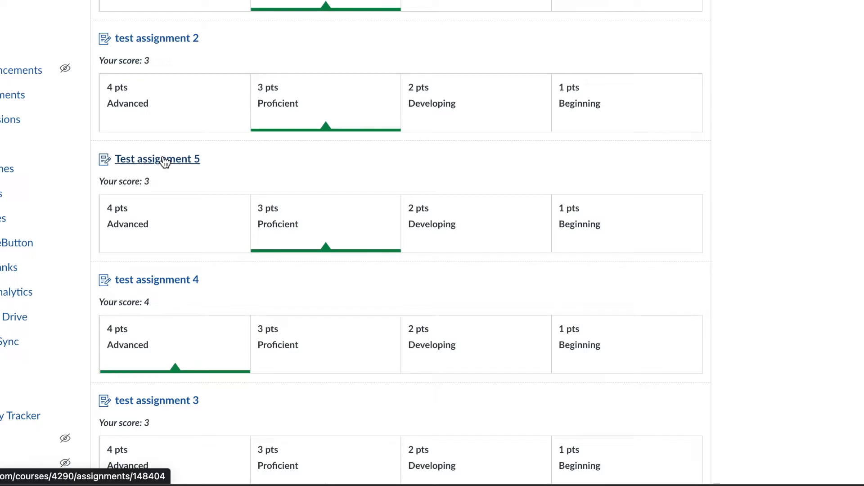
View Test assignment 5's details with its RL.5.5/RI.5.3 rubric and 3.0-point threshold.
click(157, 158)
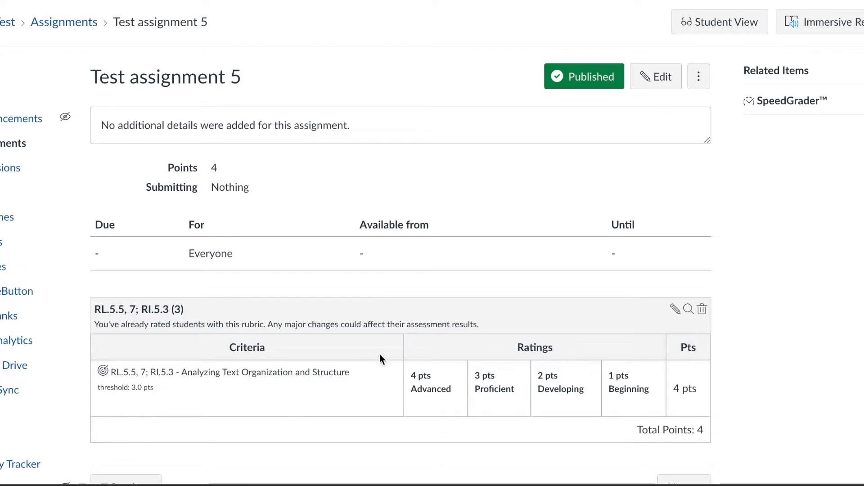
mouse_move(537, 391)
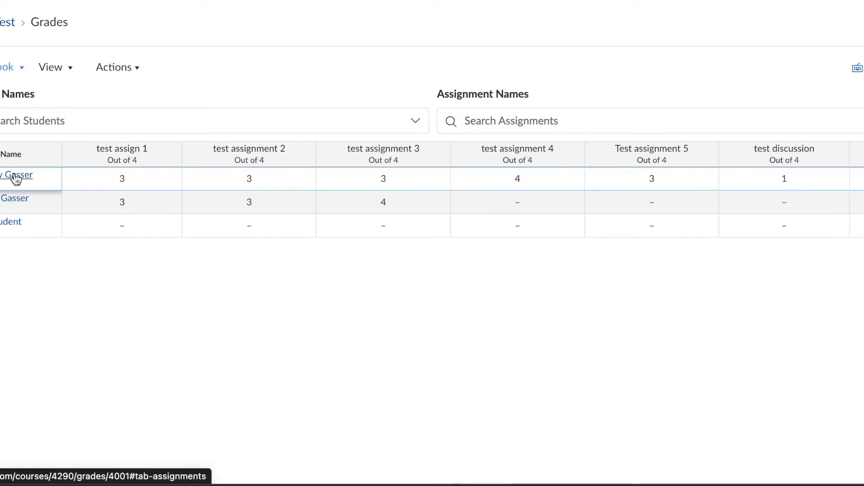
From the gradebook, go to the first student's individual Learning Mastery grades page.
click(17, 174)
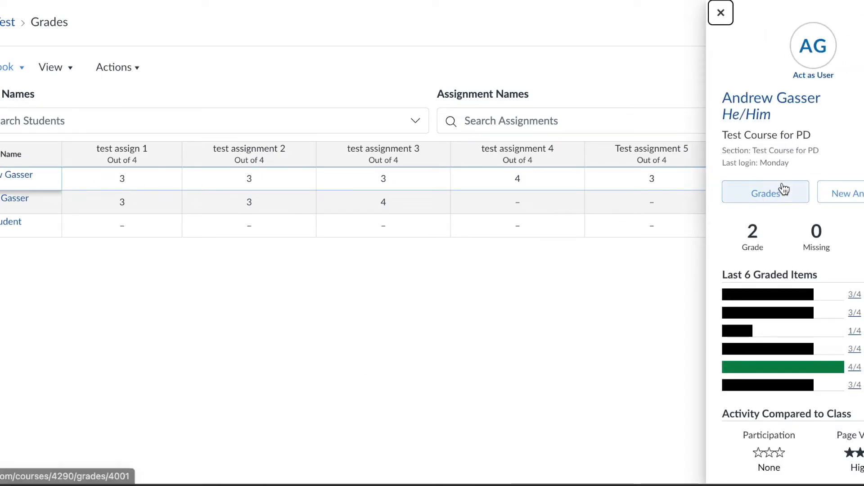
click(765, 192)
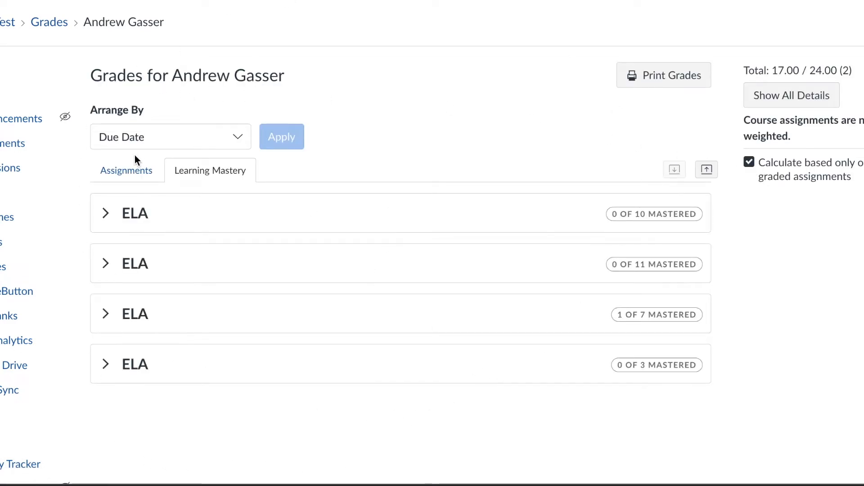
Show the student's Assignments list with each score out of 4.
click(126, 171)
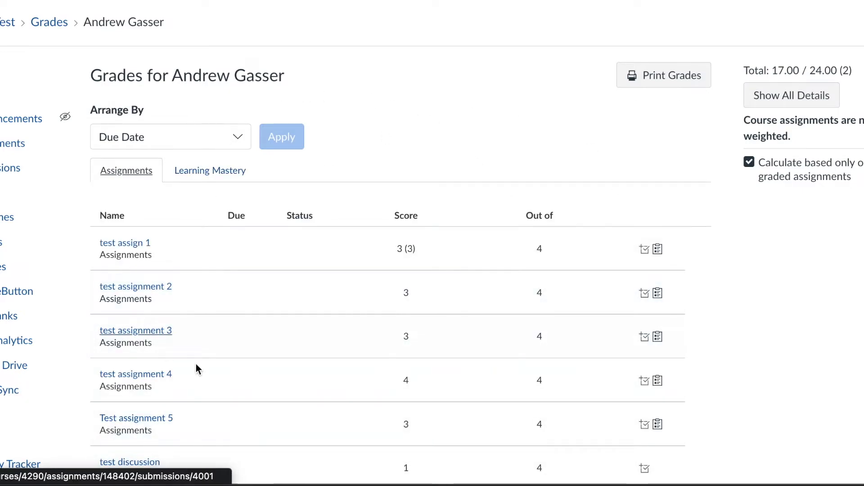
mouse_move(622, 234)
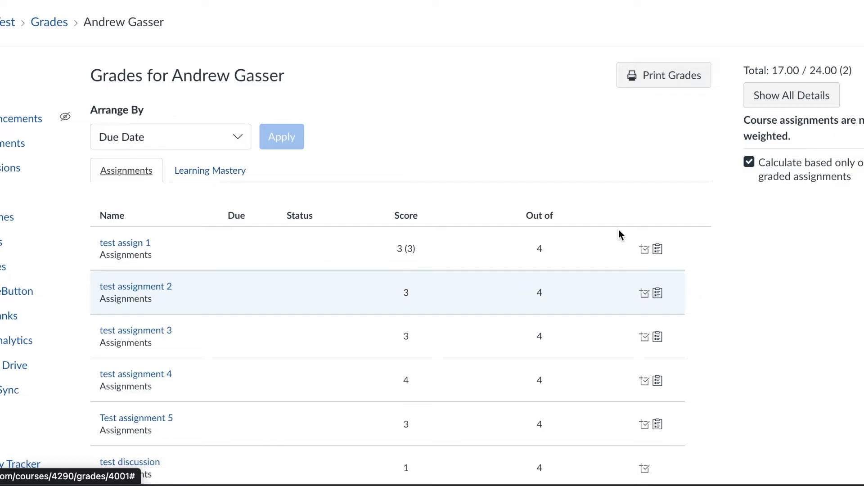
mouse_move(740, 140)
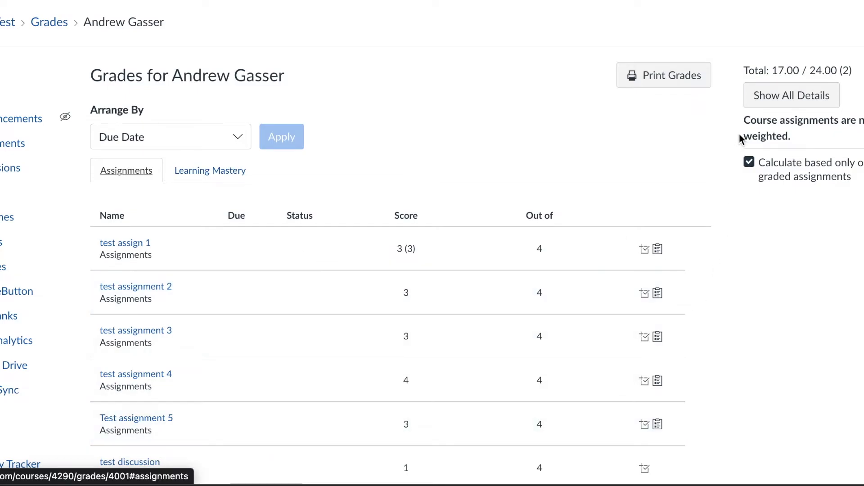
mouse_move(784, 93)
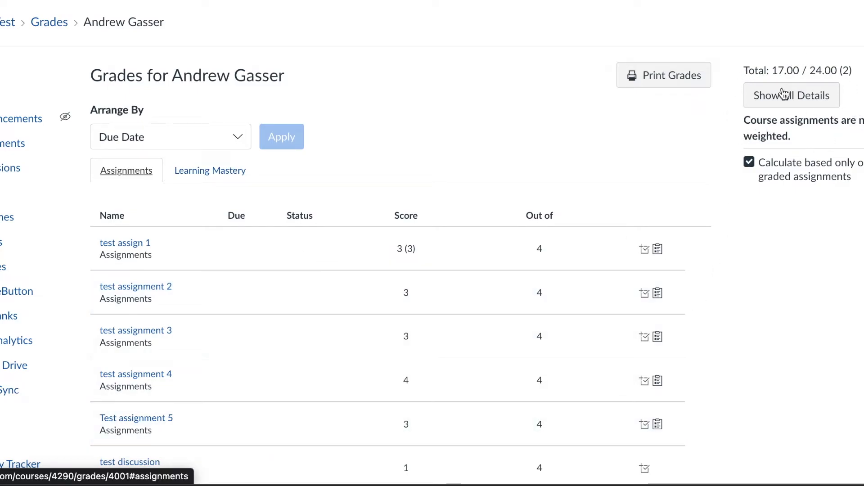
Expand Show All Details to reveal score statistics and the Proficient 3/4 rubric rating for test assign 1.
click(790, 95)
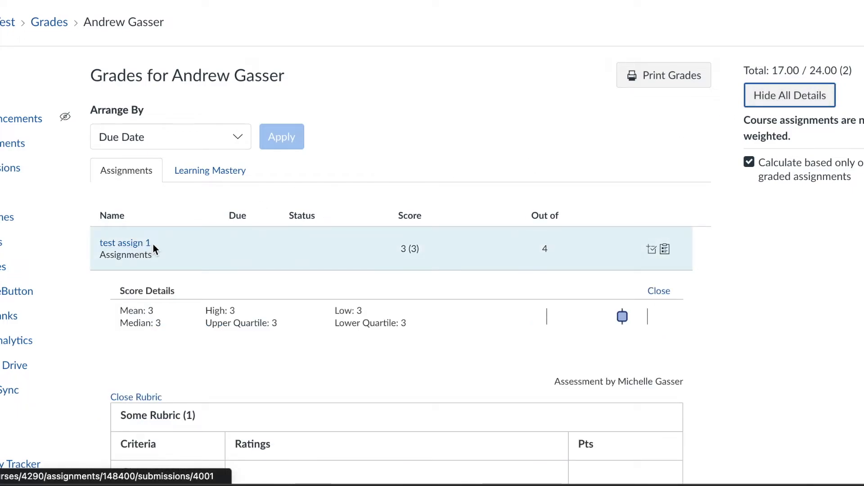
scroll(down, 3)
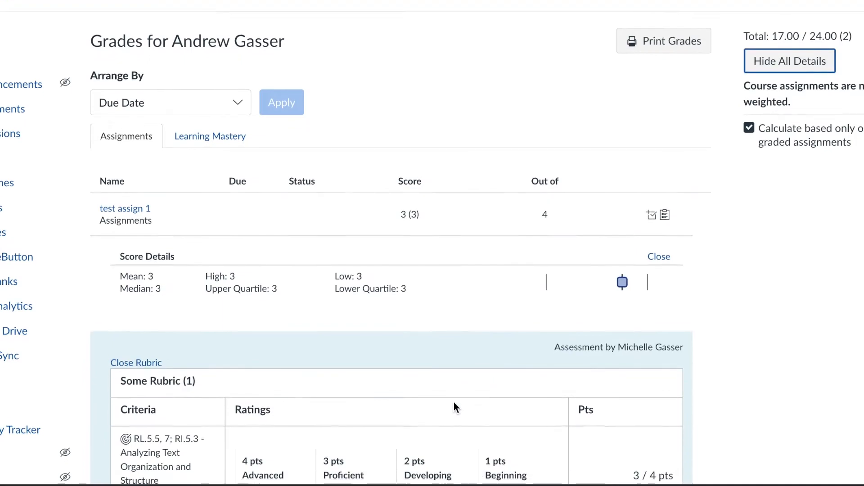
scroll(down, 3)
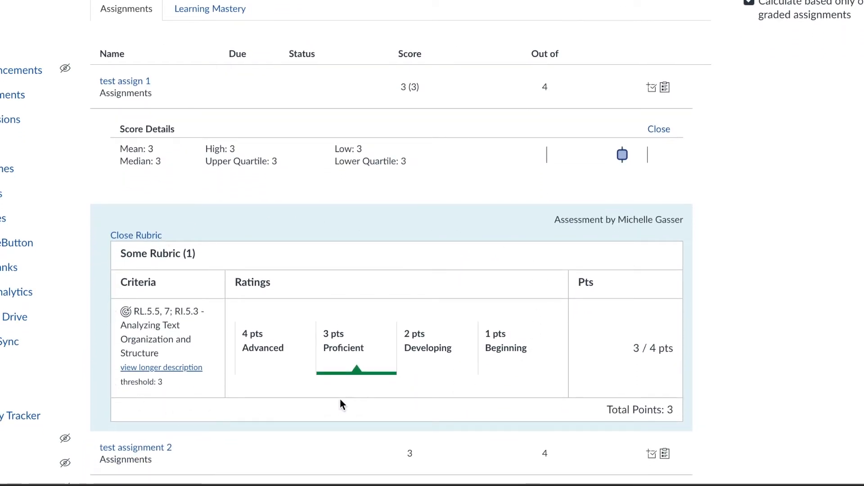
mouse_move(370, 410)
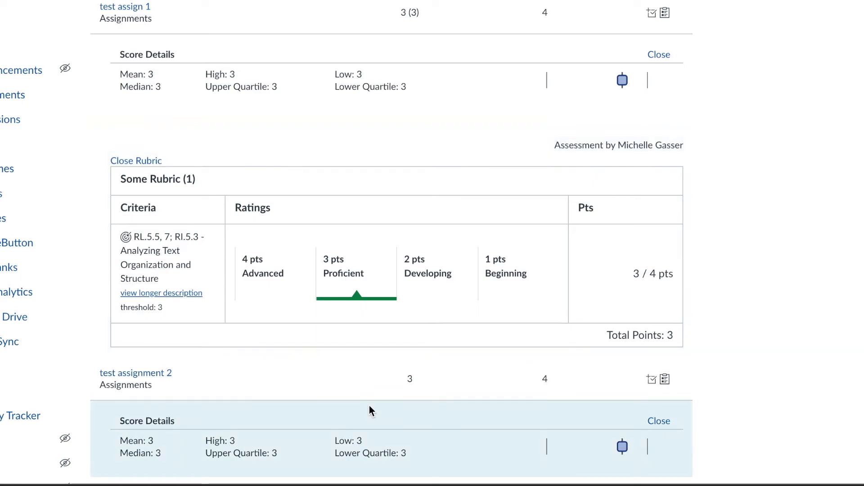
scroll(down, 3)
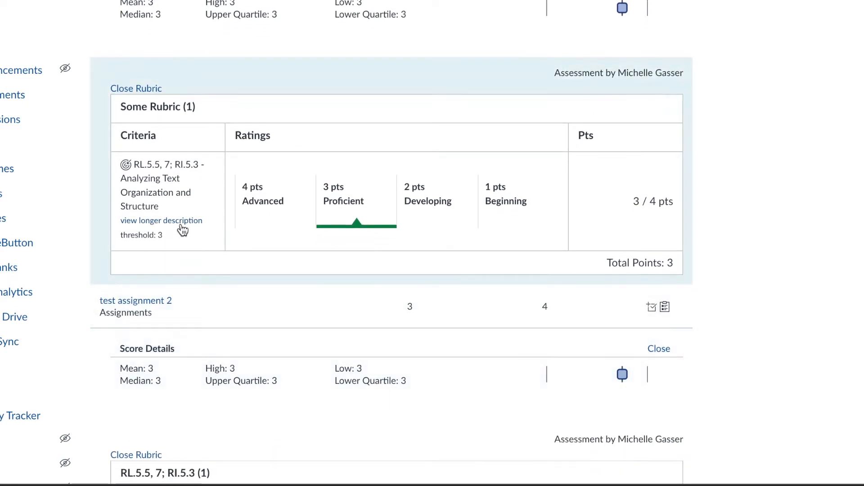
mouse_move(182, 226)
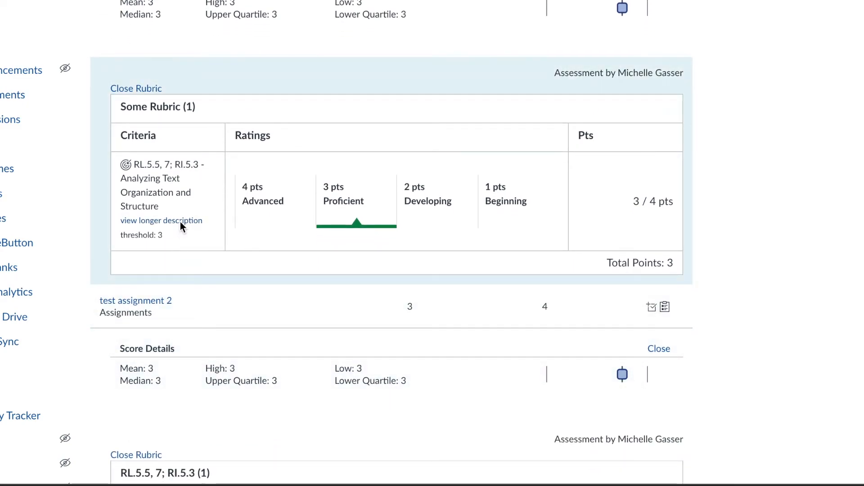
View the criterion long description, the 5th grade ELA student-friendly scale for Score 4.0 and 3.0.
click(160, 220)
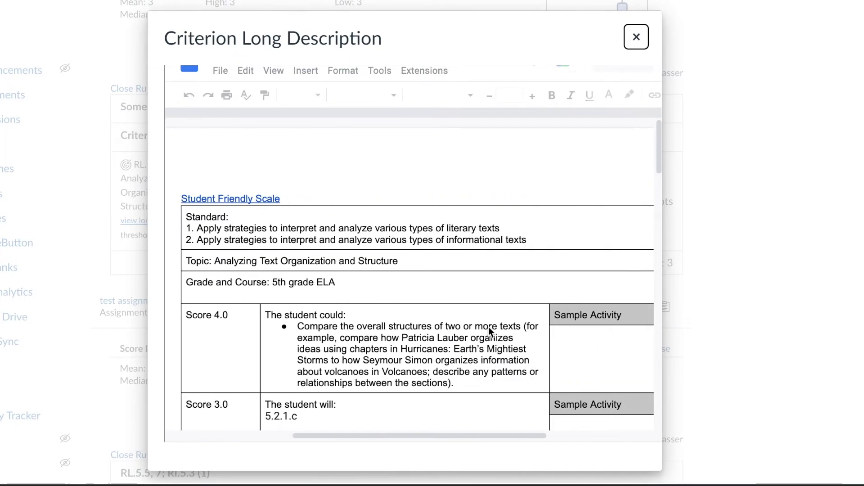
scroll(down, 3)
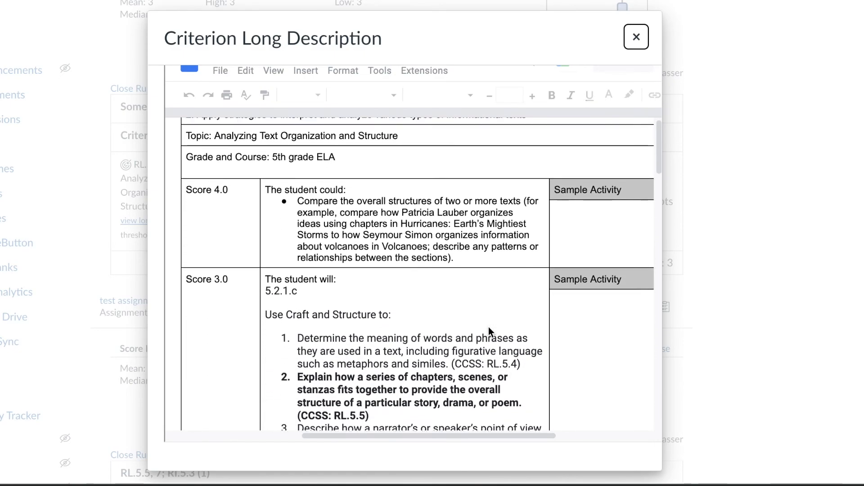
scroll(down, 3)
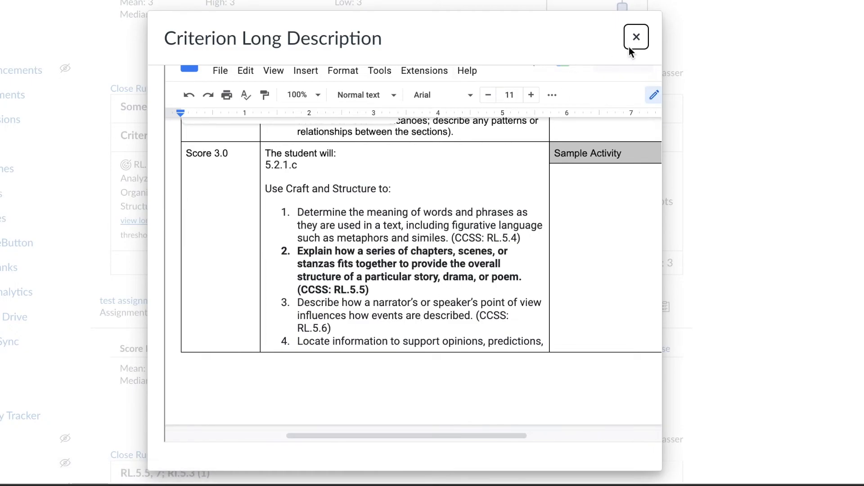
mouse_move(646, 43)
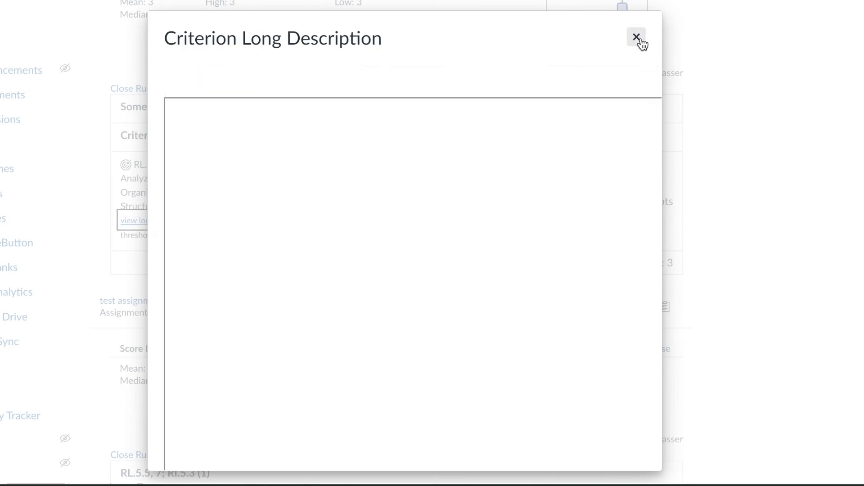
Close the Criterion Long Description dialog, returning to the expanded grades page.
click(636, 38)
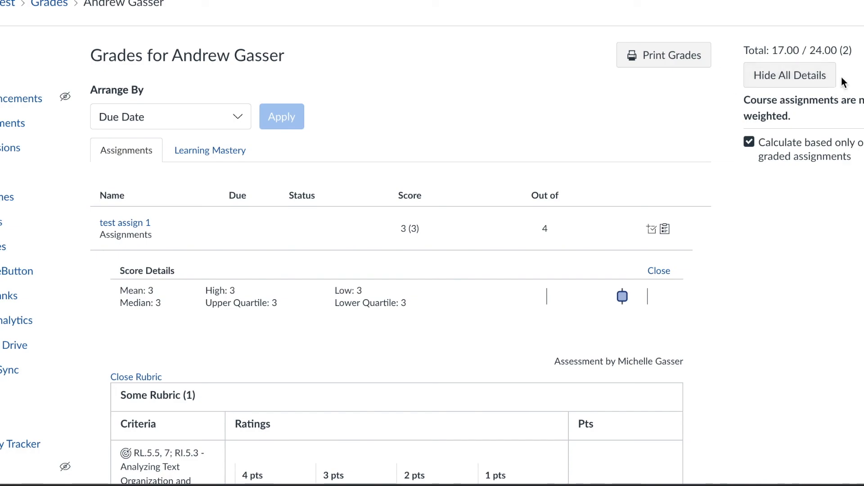
mouse_move(749, 82)
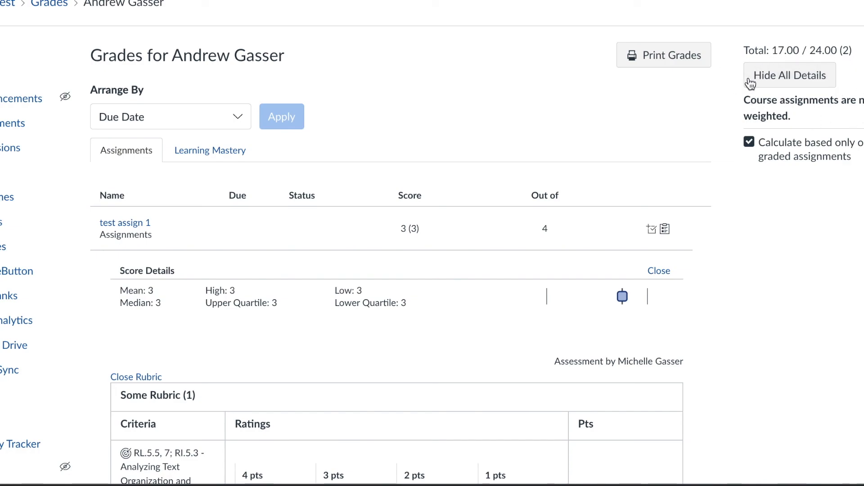